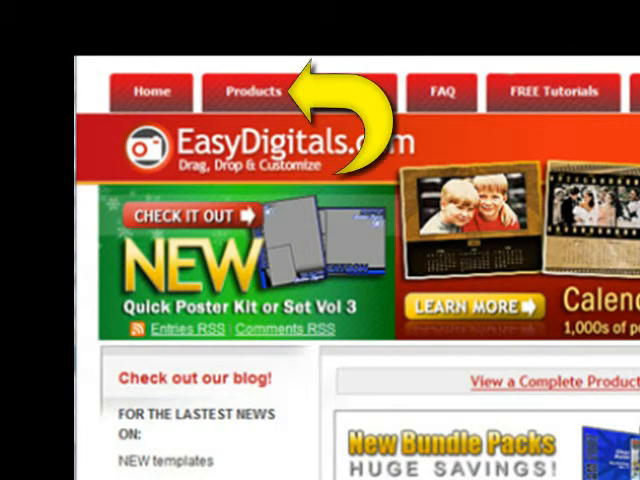
Begin a Free Transform on the dropped player photo with Layer 1 stacked above 'photo left'.
scroll("down", 3)
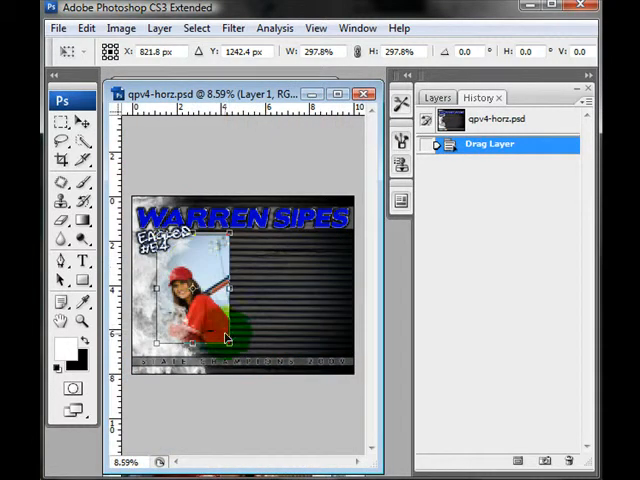
left_click(60, 106)
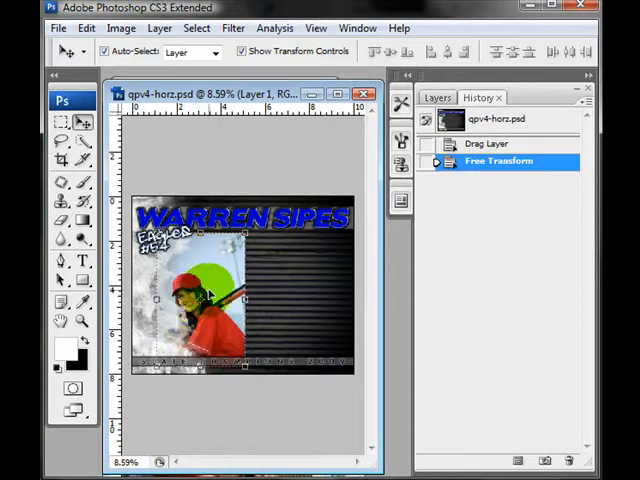
left_click(438, 96)
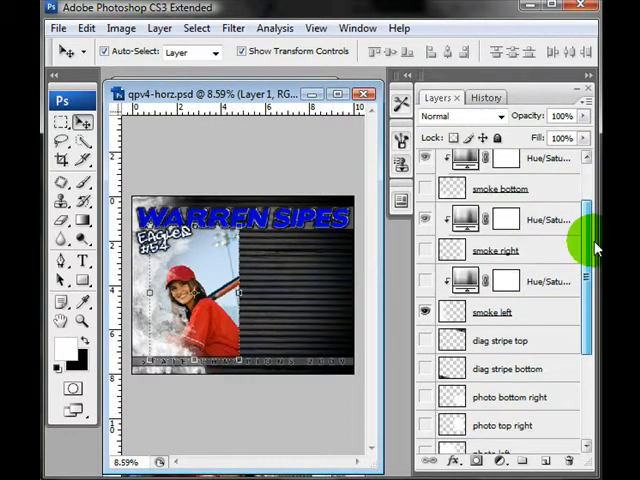
left_click(496, 292)
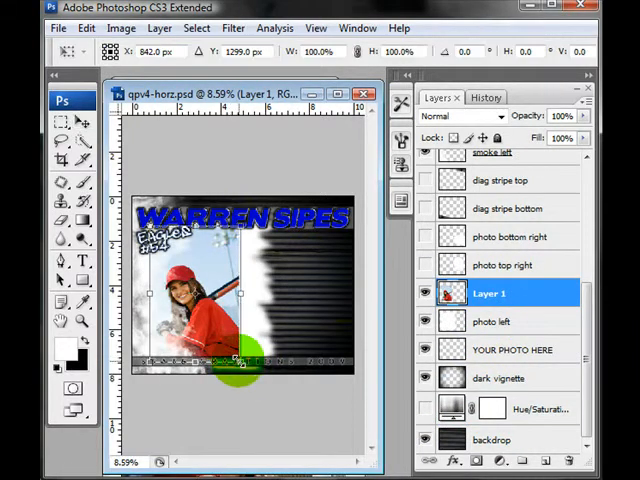
Enlarge the player photo and position it to fill the left photo area of the poster.
left_click_drag(240, 360, 290, 400)
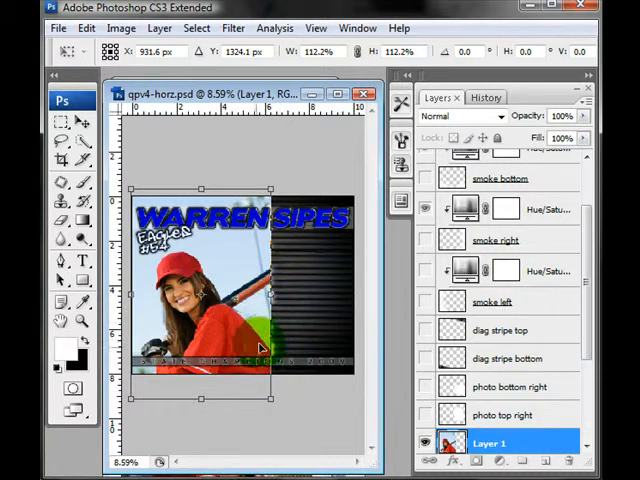
left_click_drag(258, 344, 244, 330)
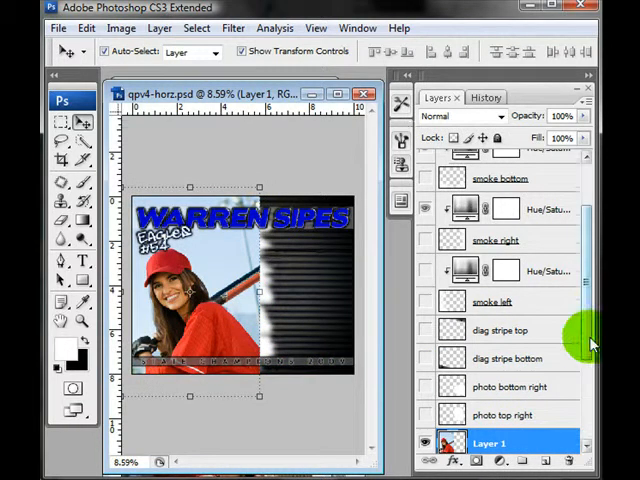
scroll("down", 3)
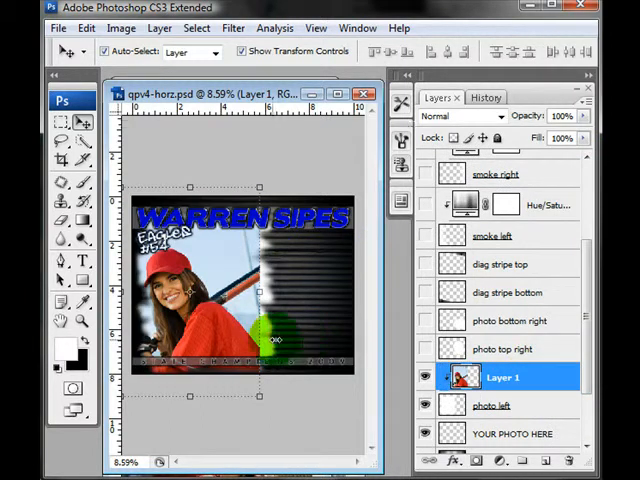
scroll("down", 3)
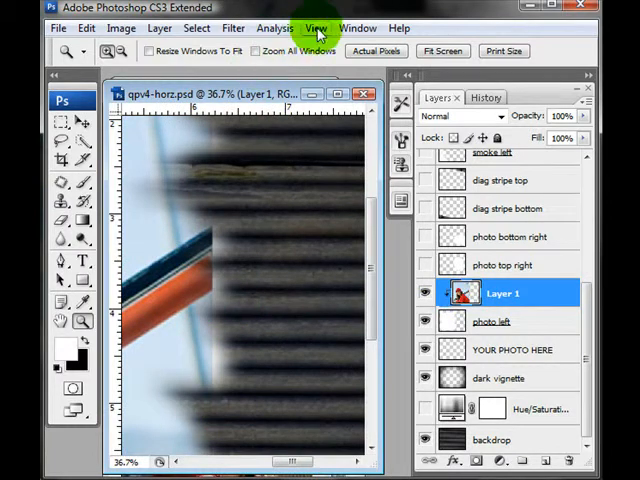
Fit the poster on screen and give Layer 1 a layer mask with its edges painted to fade out.
left_click(316, 28)
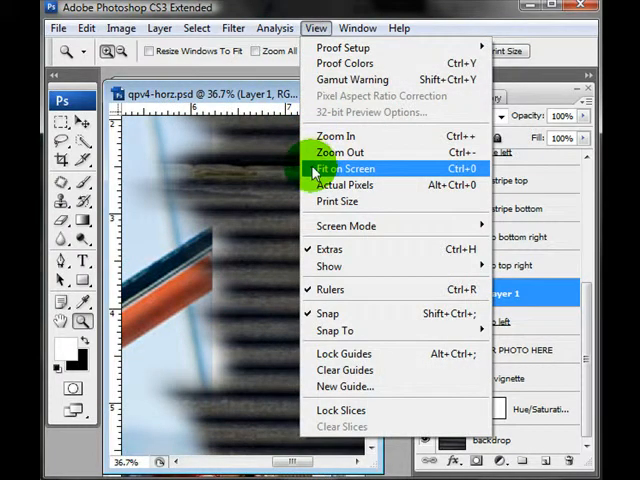
mouse_move(324, 176)
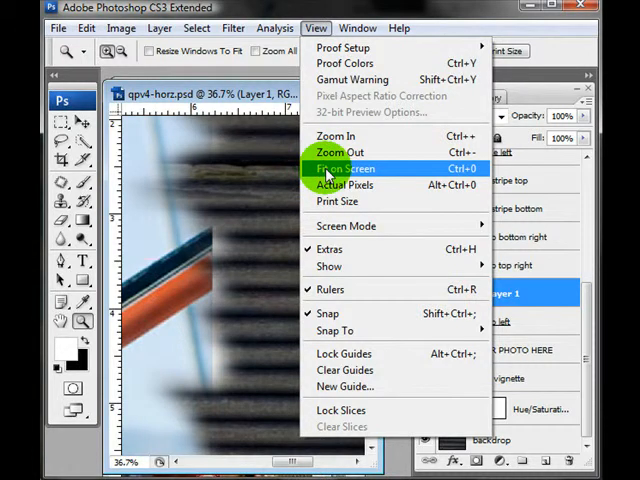
left_click(342, 168)
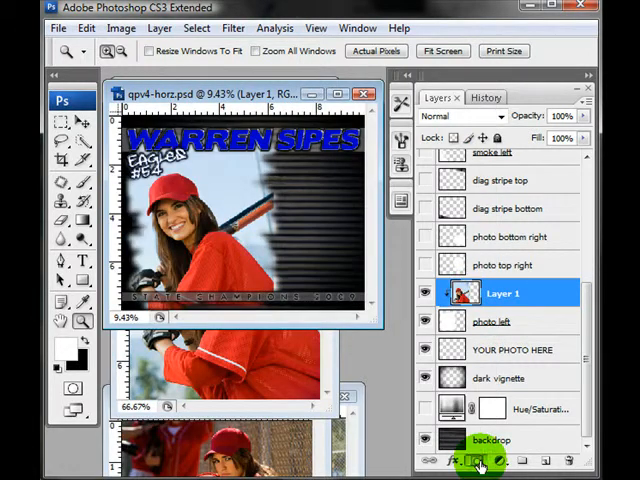
left_click(484, 460)
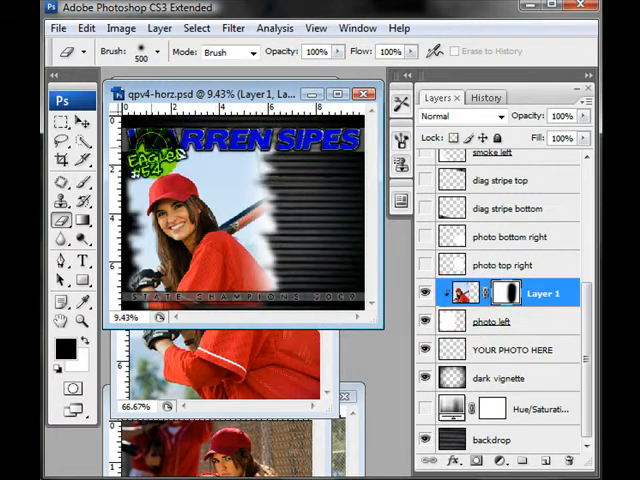
left_click(56, 88)
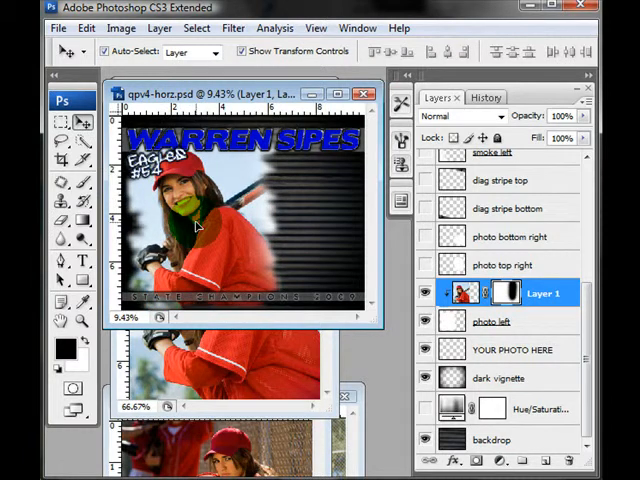
Clip the second player photo into the bottom-right frame above 'photo bottom right', then select the title text.
left_click(424, 270)
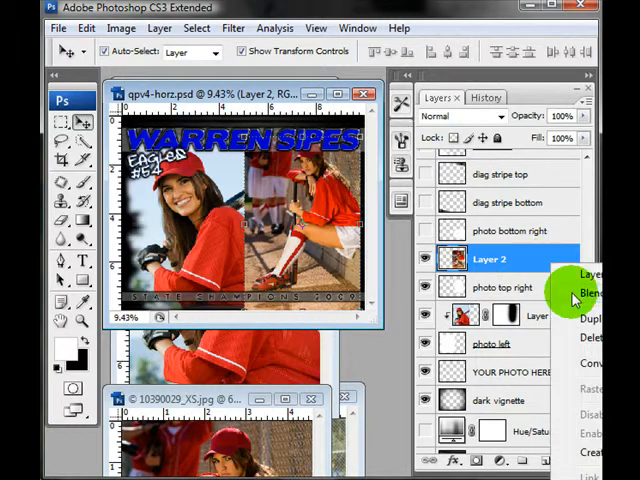
left_click(512, 248)
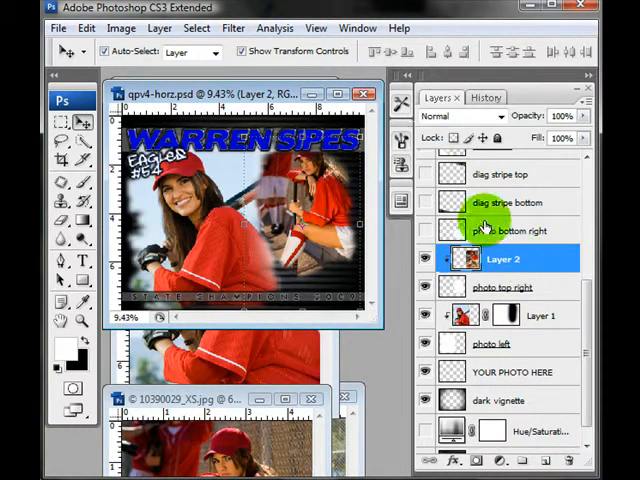
mouse_move(570, 278)
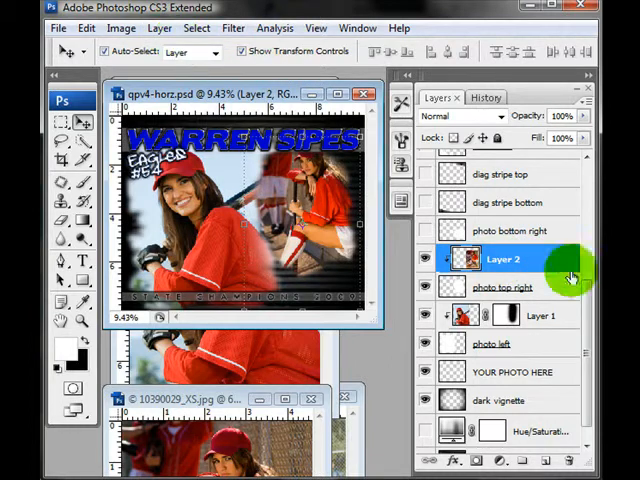
mouse_move(544, 280)
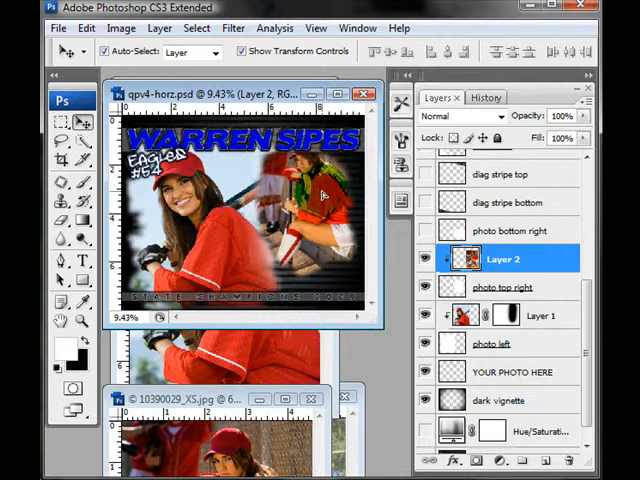
left_click(496, 344)
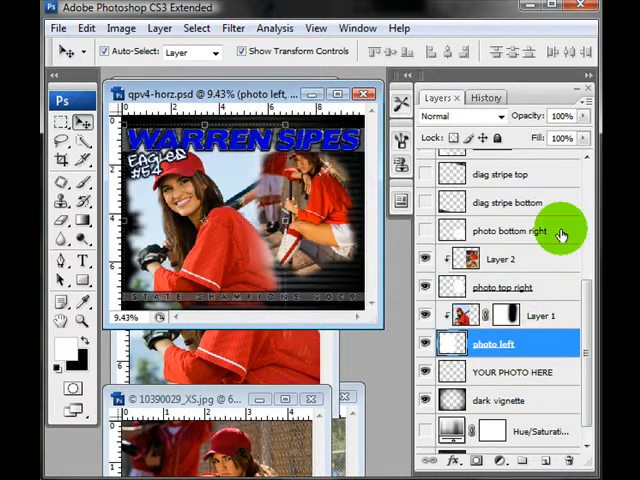
left_click(510, 230)
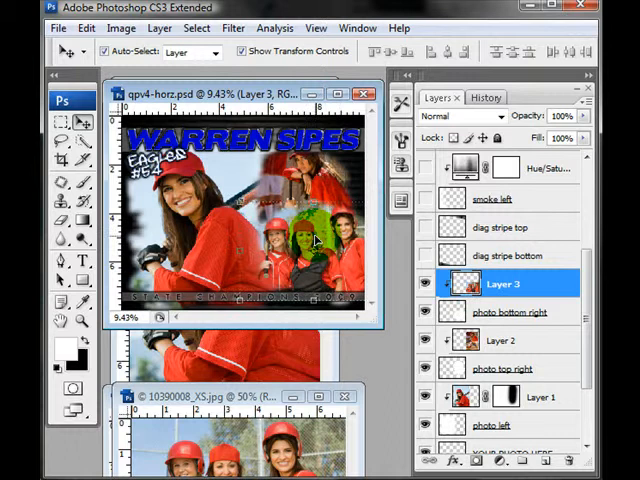
left_click(496, 340)
type("SOFTBALL 2009")
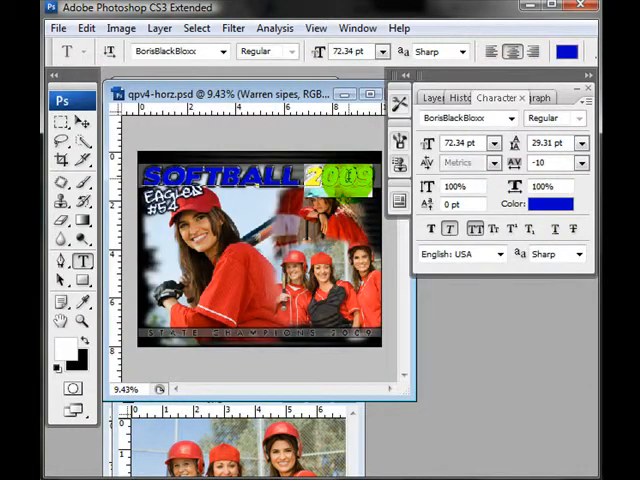
Retype the title as SOFTBALL 2009, colour it red and commit the text edit.
left_click(548, 204)
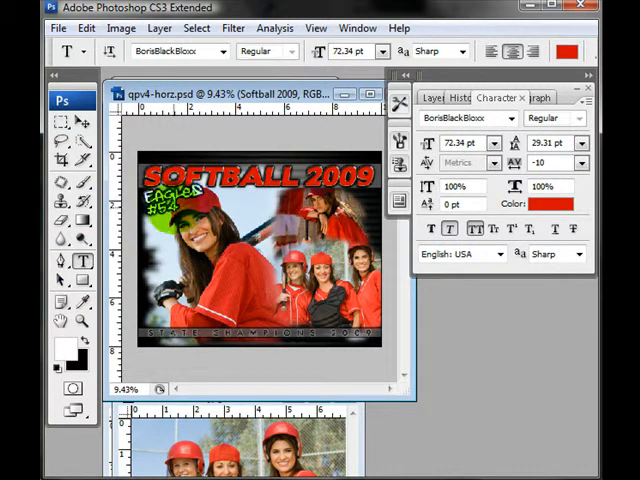
left_click(432, 96)
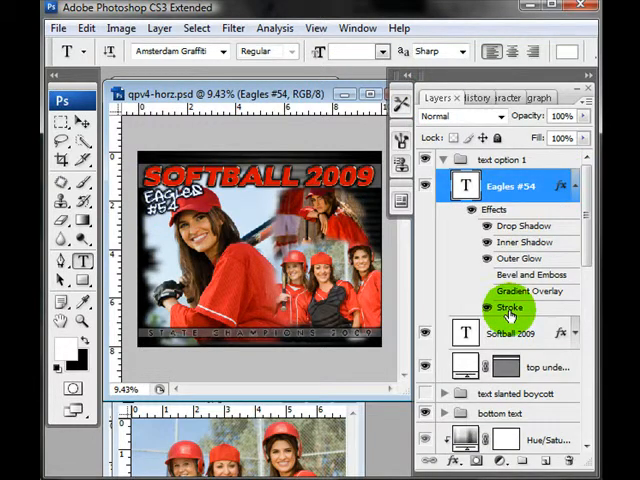
left_click(510, 304)
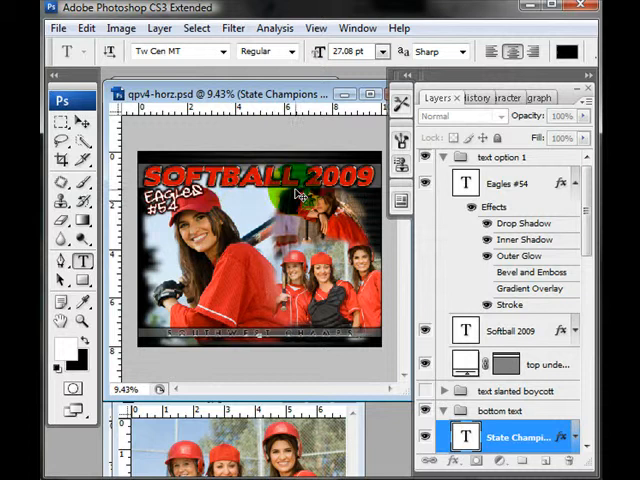
Move the 'photo left' frame with its clipped photo above the other photo layers.
scroll("down", 3)
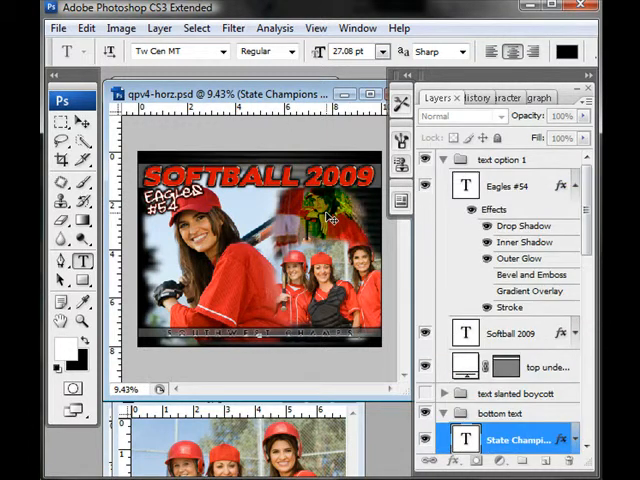
scroll("down", 3)
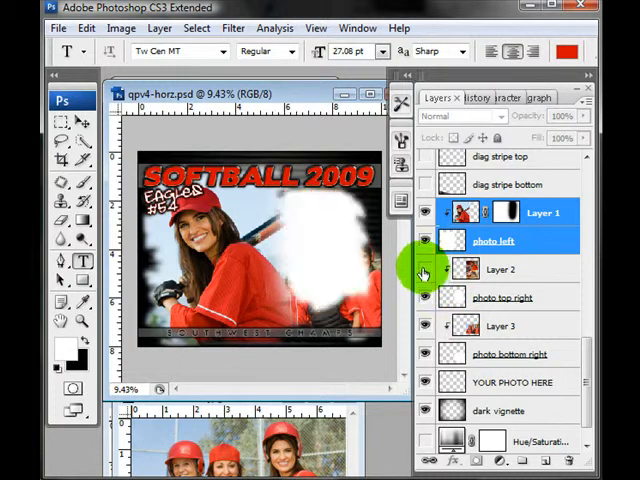
Reposition the 'photo top right' frame, duplicate it and move the copy to a new spot.
left_click(504, 296)
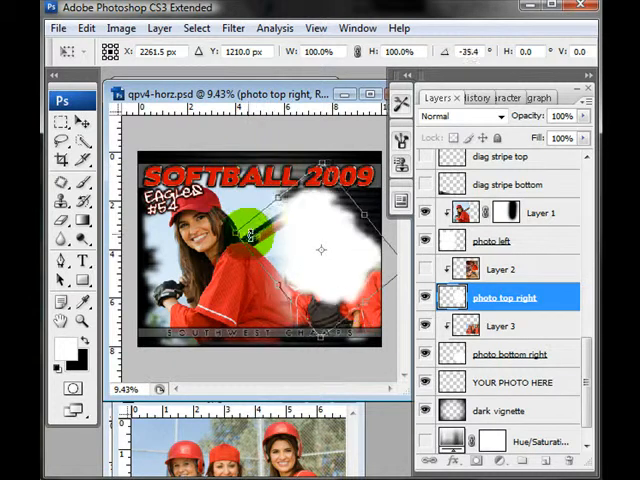
left_click_drag(256, 230, 340, 330)
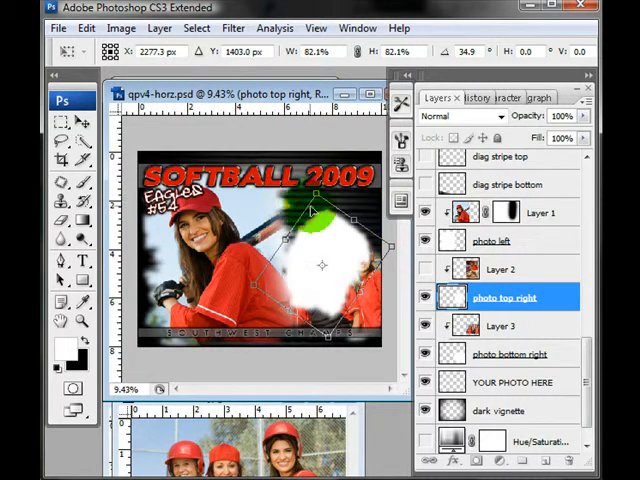
left_click(30, 52)
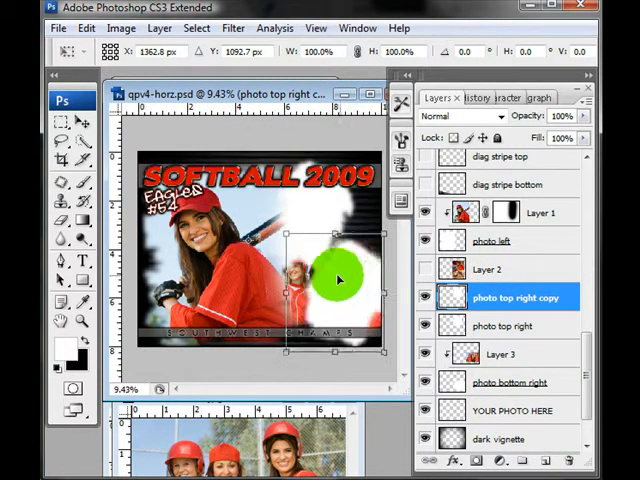
left_click_drag(340, 280, 264, 204)
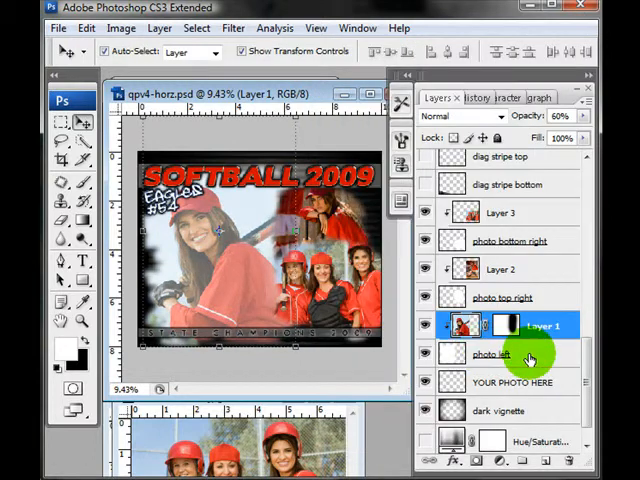
Select the 'photo left' layer and start editing its name after restacking the photo layers.
left_click(494, 354)
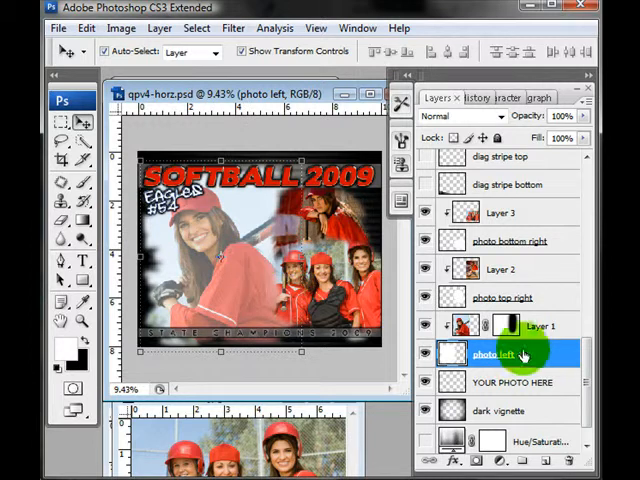
double_click(490, 356)
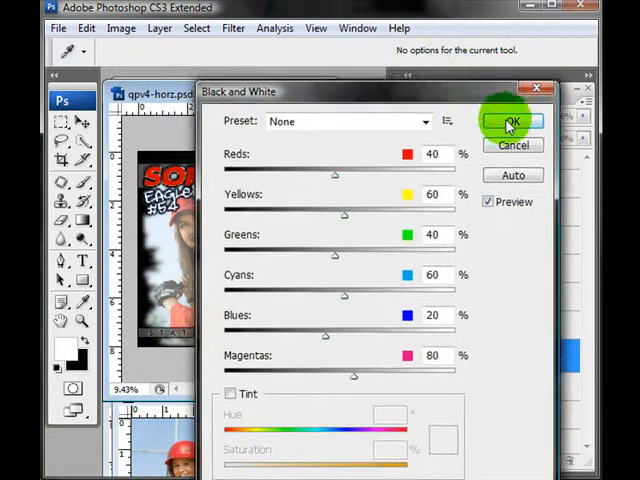
Apply a Black & White adjustment to the left photo, then reopen it and try a shifted-hue Tint.
left_click(512, 122)
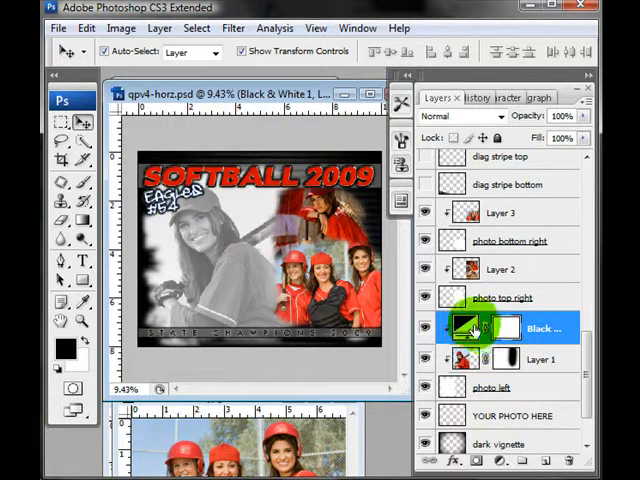
double_click(484, 328)
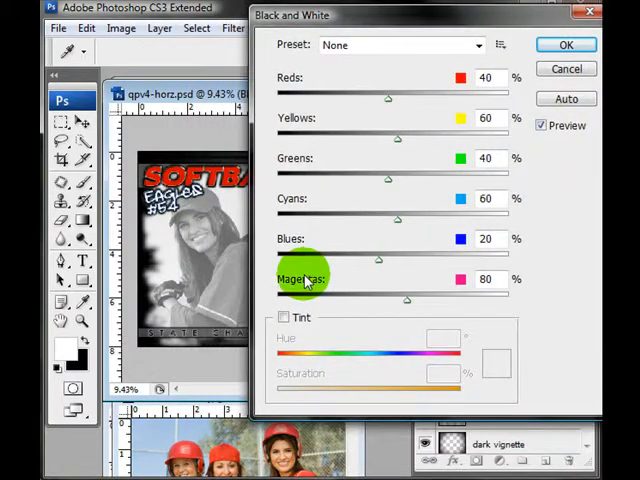
left_click(284, 316)
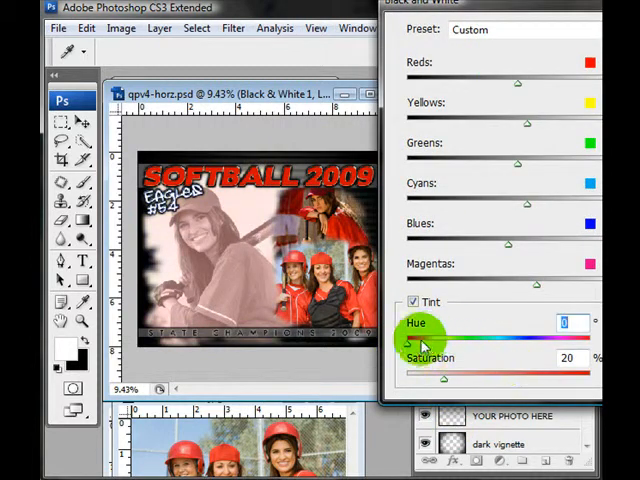
left_click_drag(412, 344, 530, 344)
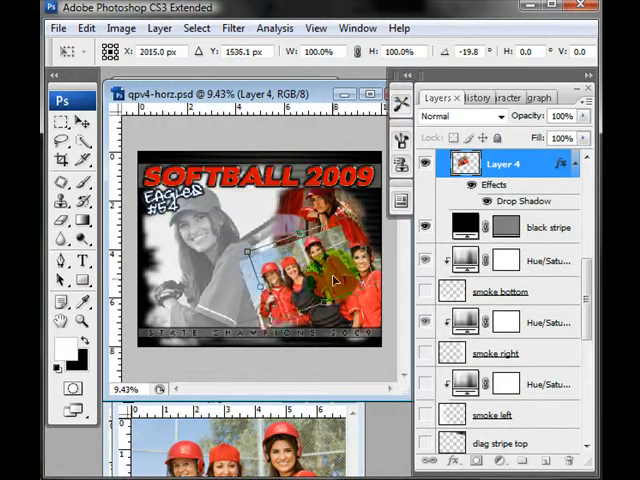
Commit the placement of the pasted drop-shadowed layer over the team photo area.
left_click(58, 122)
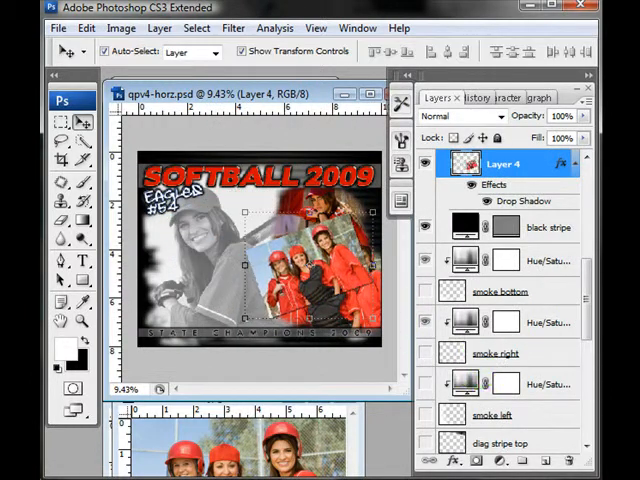